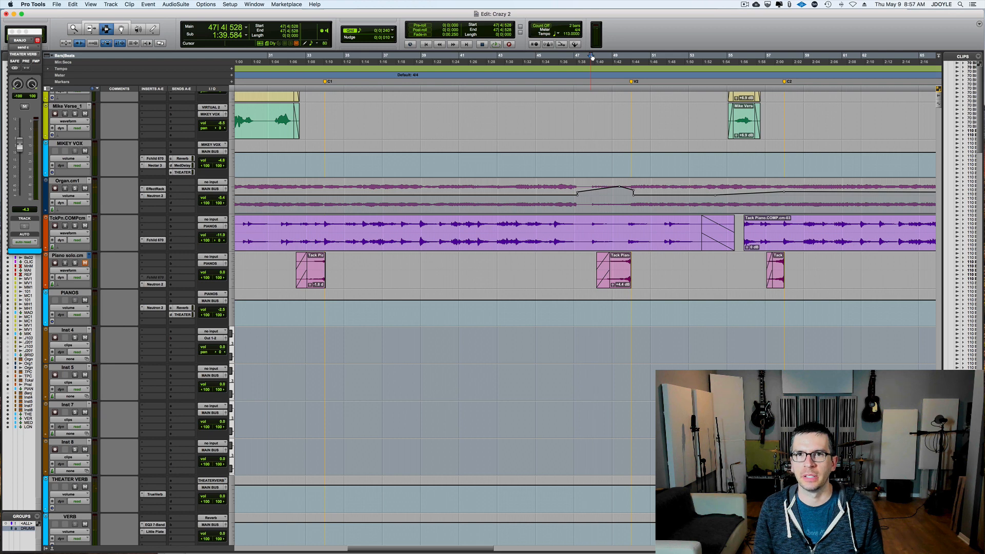
Step: Create a new Stereo Audio Track from the New Tracks dialog below the Piano solo track
key(space)
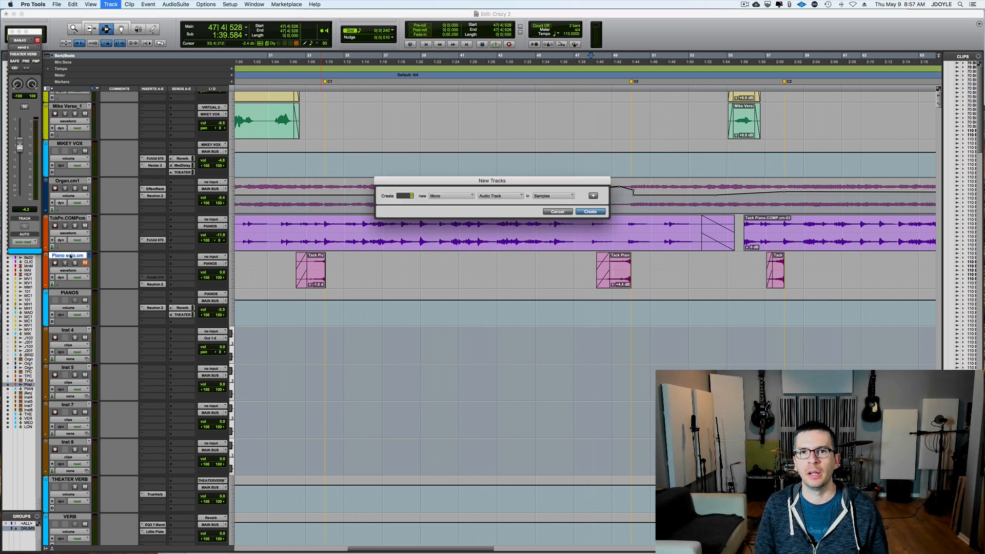
click(452, 195)
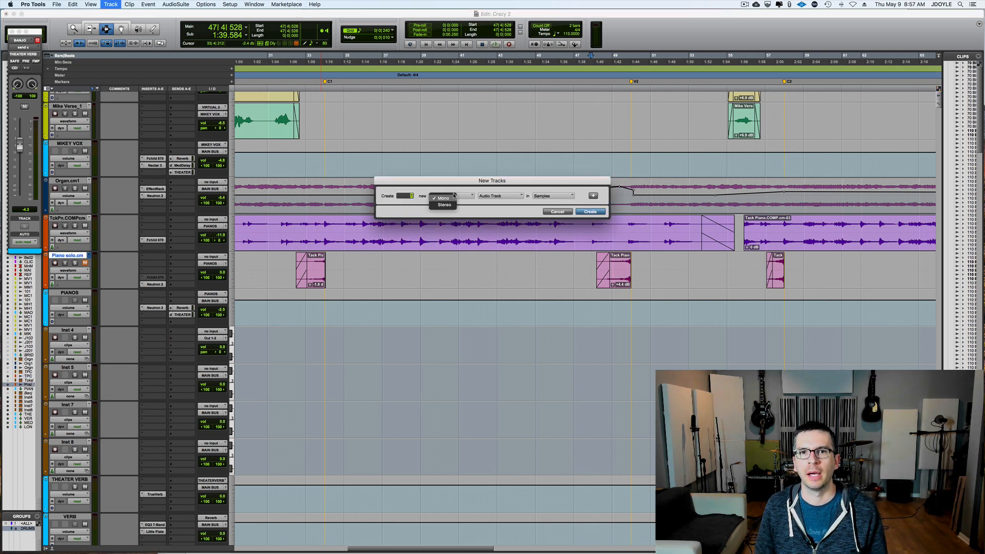
click(443, 204)
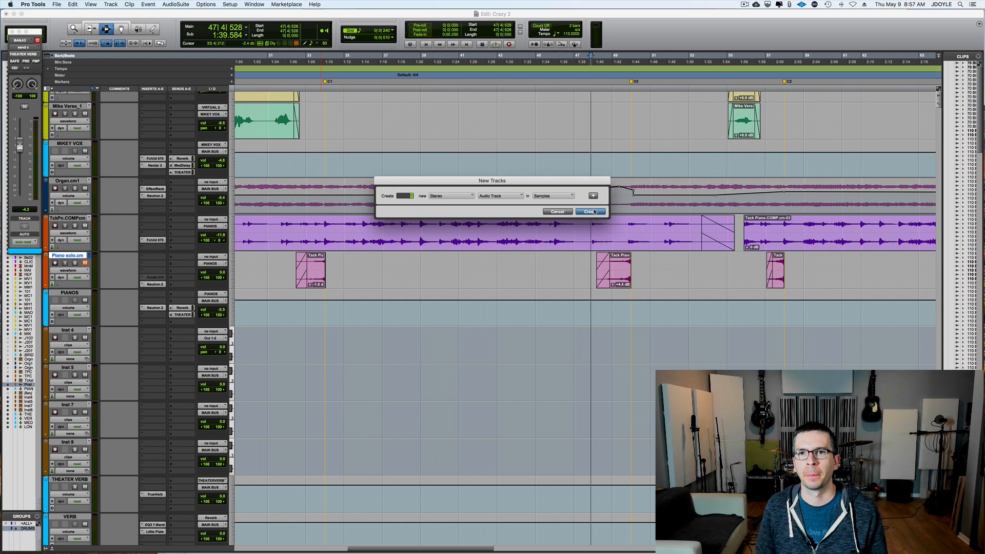
click(589, 211)
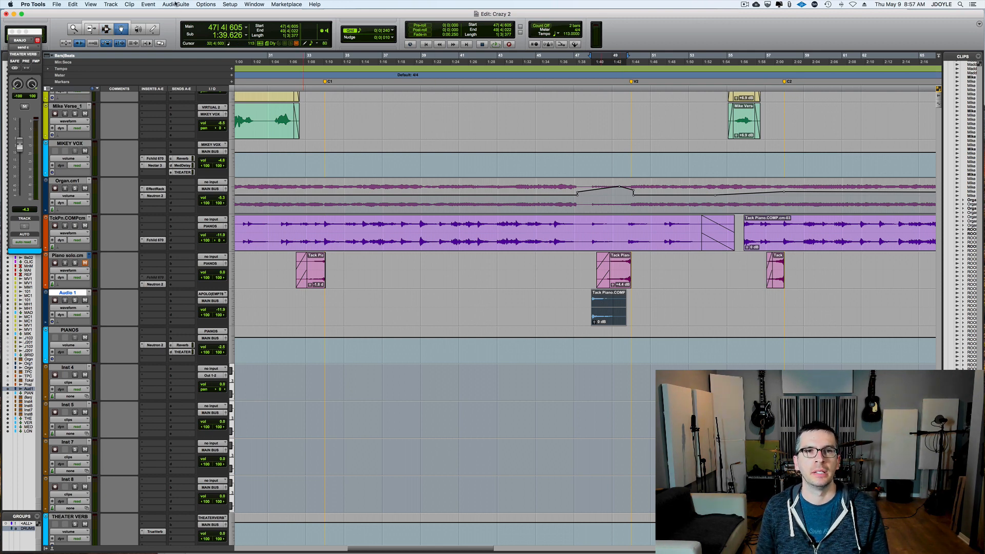
Step: Render AudioSuite > Other > Reverse on the copied piano chord clip on Audio 1
click(181, 5)
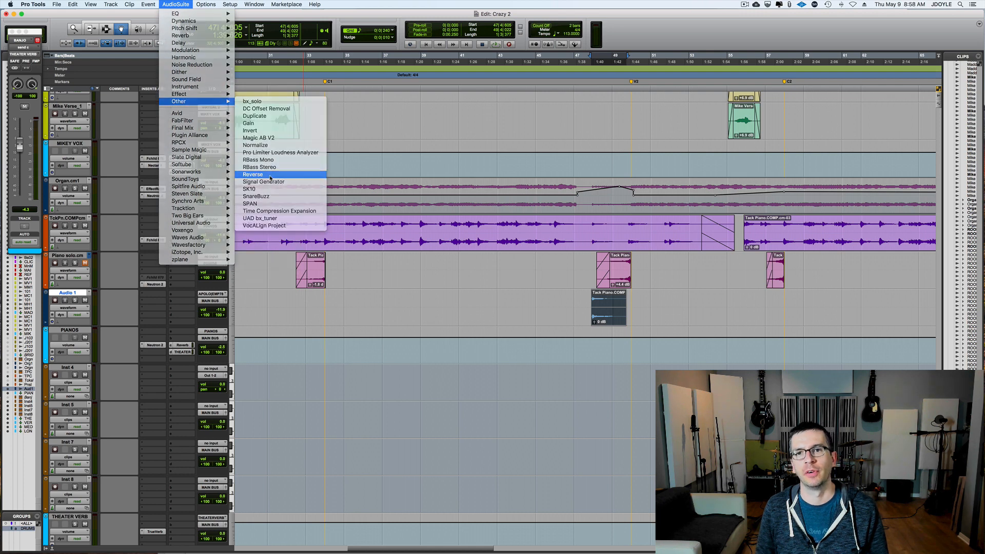
click(253, 173)
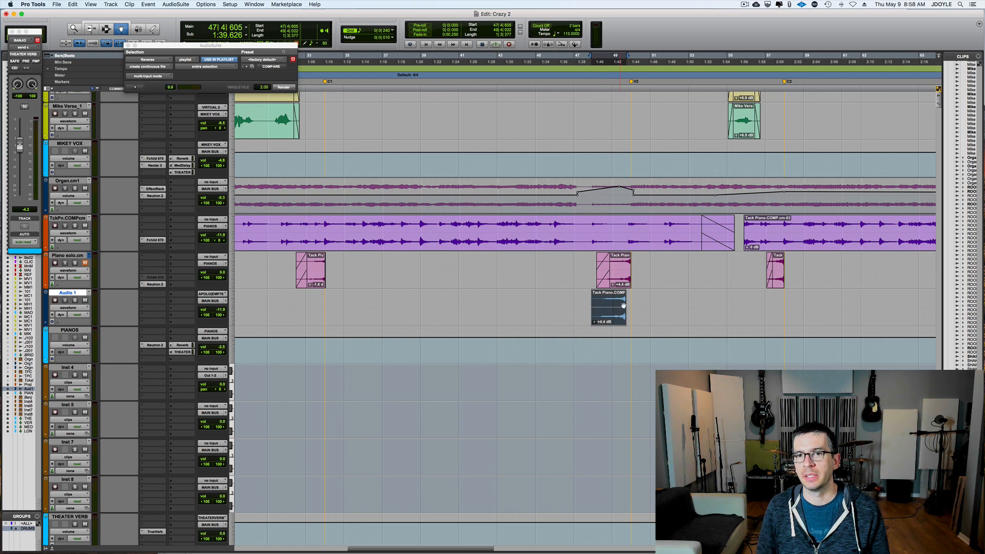
click(608, 306)
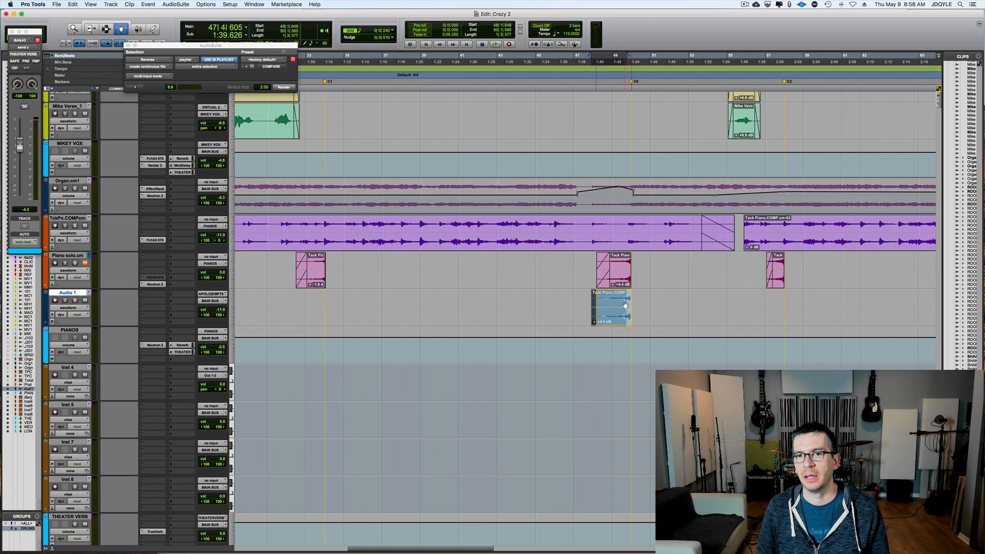